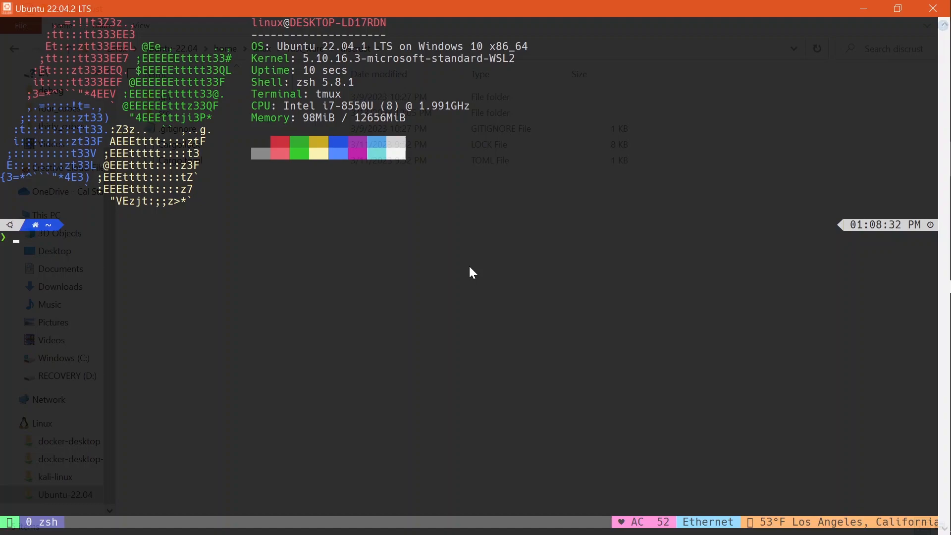
Change directory into rust_ware/discrust/src of the discrust Rust project.
type("cd r")
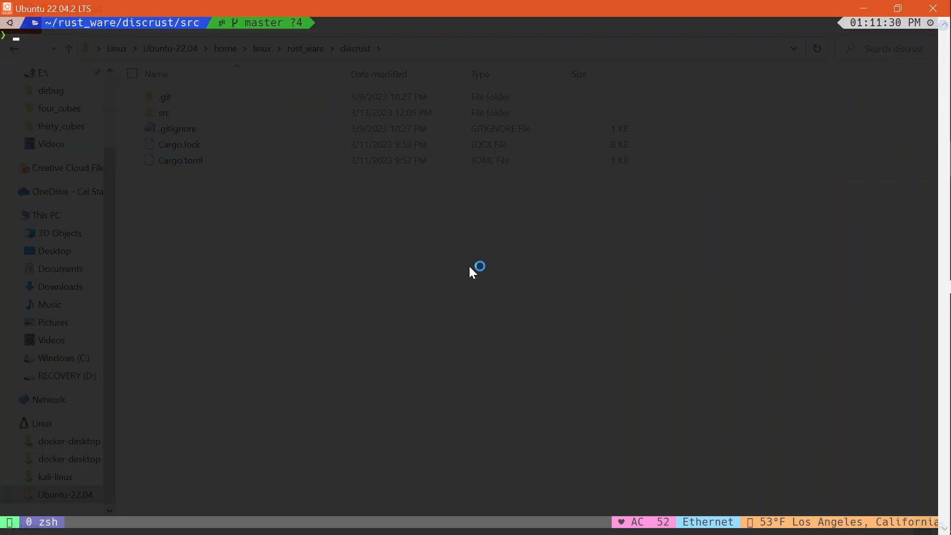
View main.rs with batcat and scroll to the extract function's token-matching regex.
type("ca")
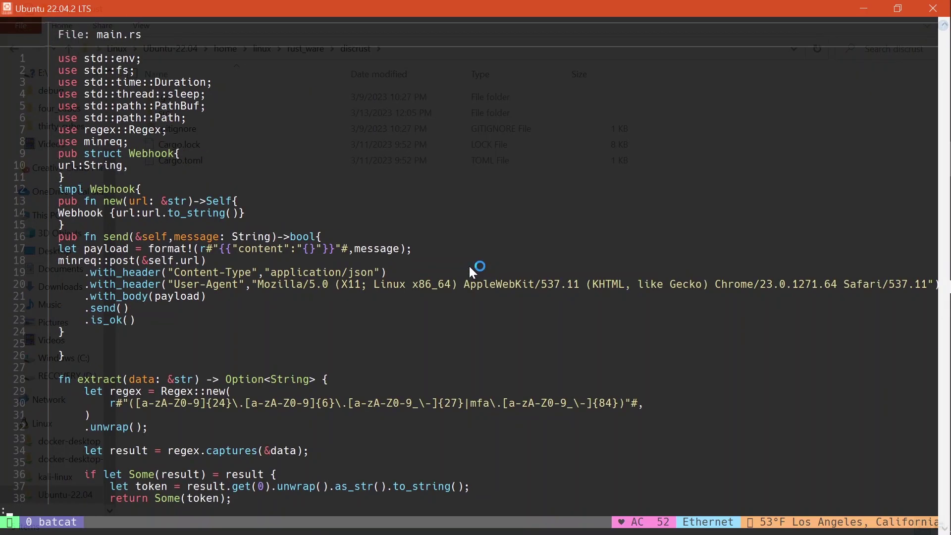
mouse_move(371, 291)
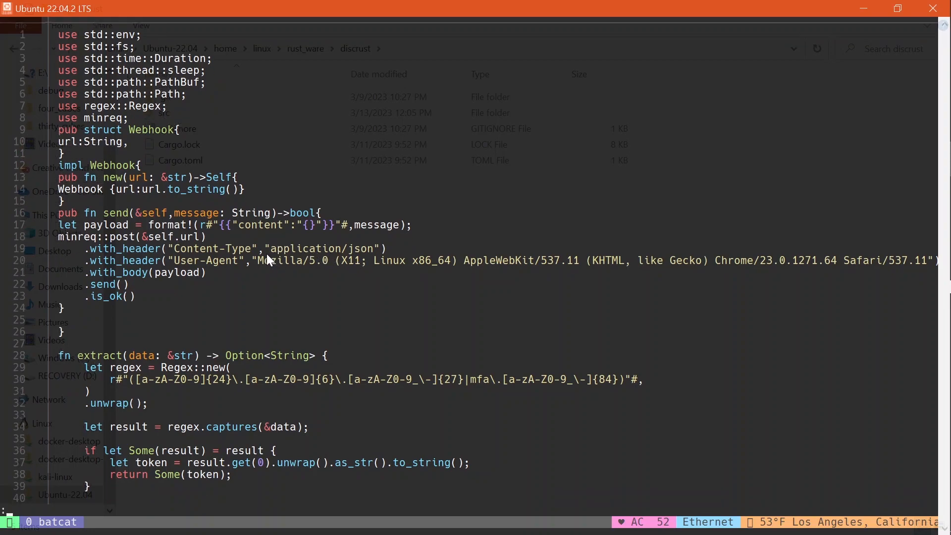
mouse_move(126, 187)
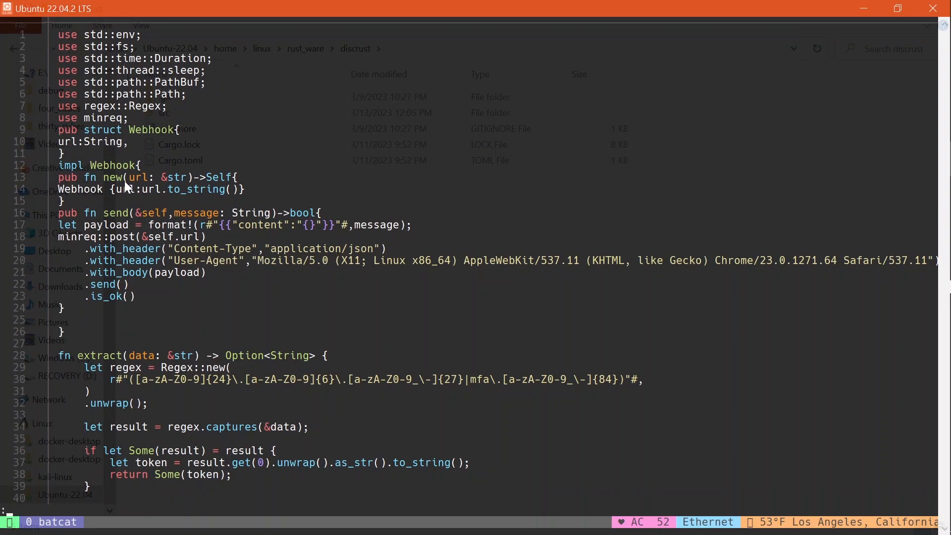
mouse_move(217, 266)
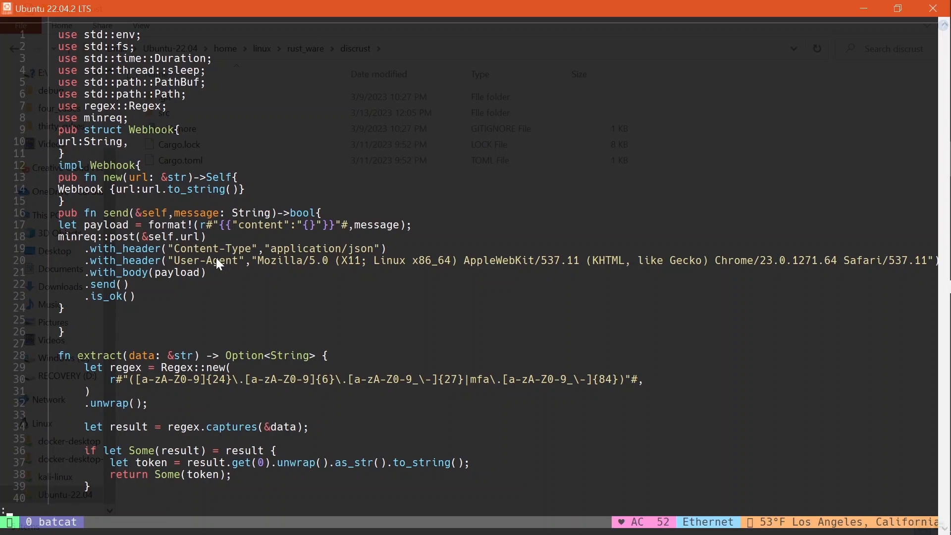
scroll("down", 3)
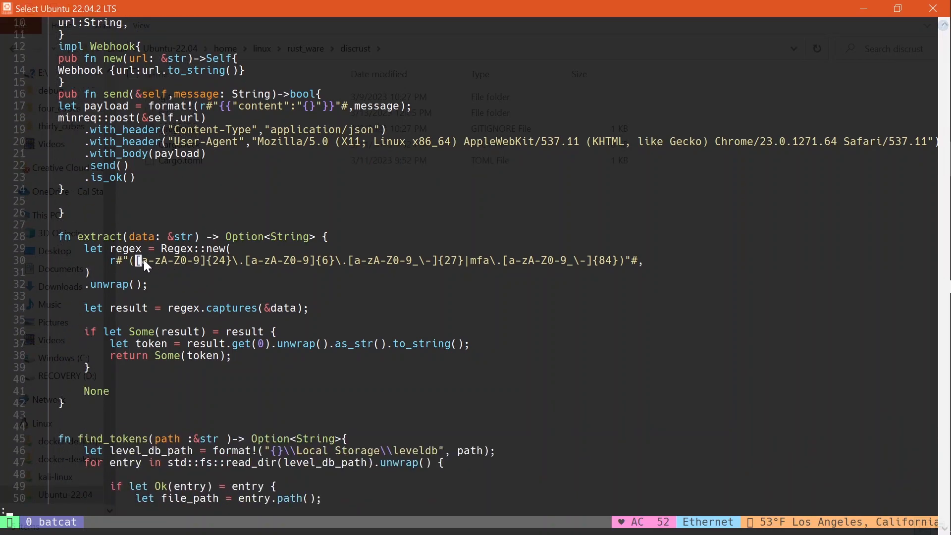
mouse_move(593, 277)
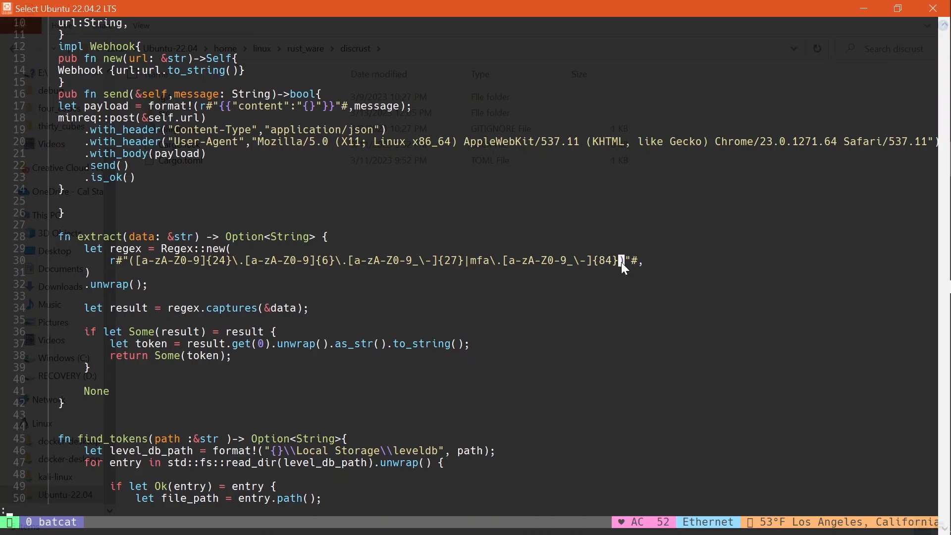
mouse_move(530, 290)
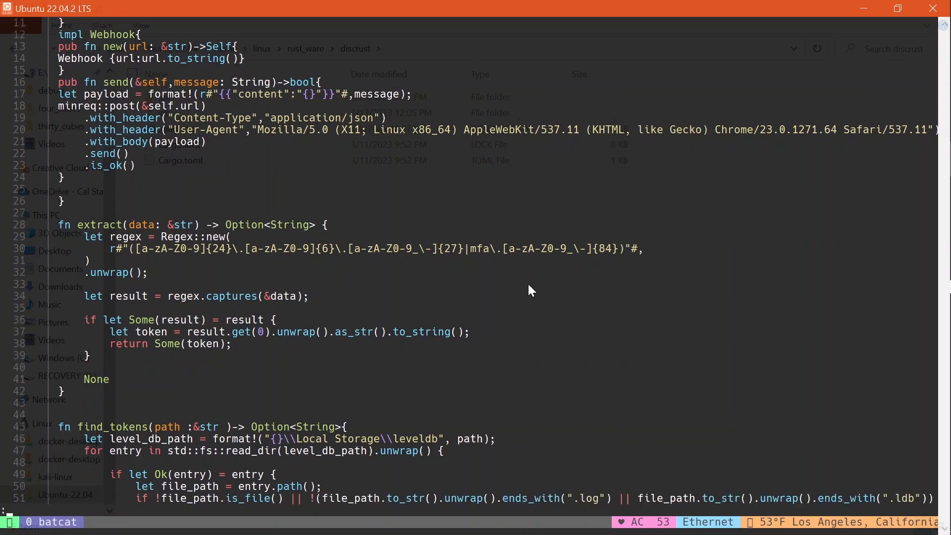
scroll("down", 3)
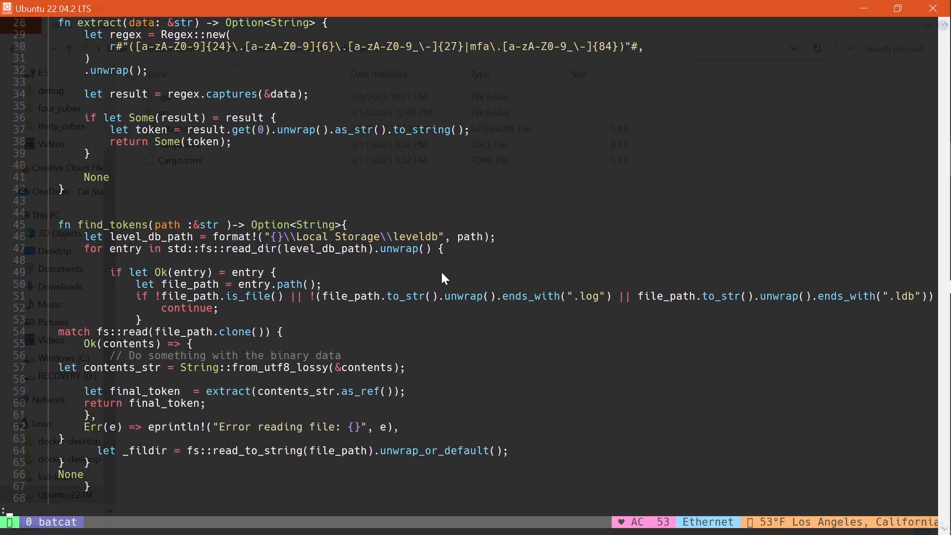
scroll("down", 3)
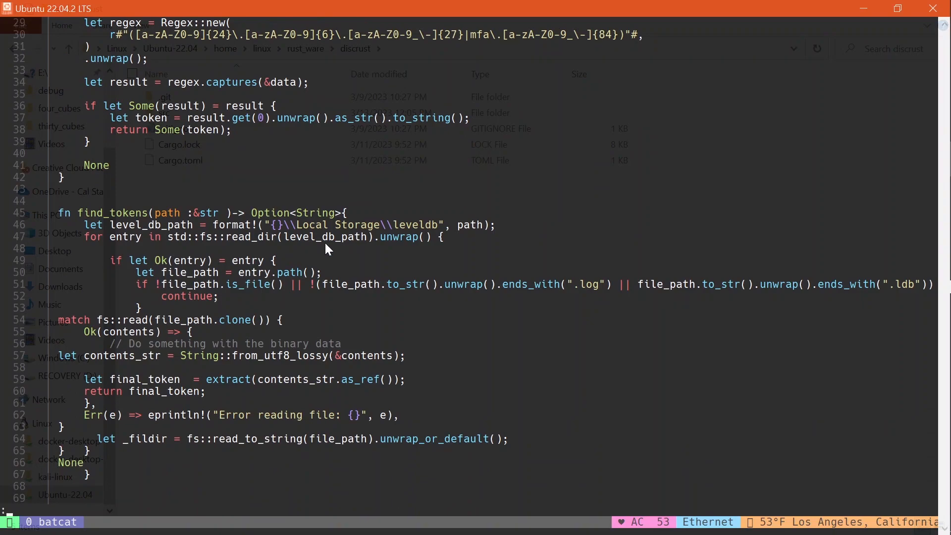
double_click(306, 224)
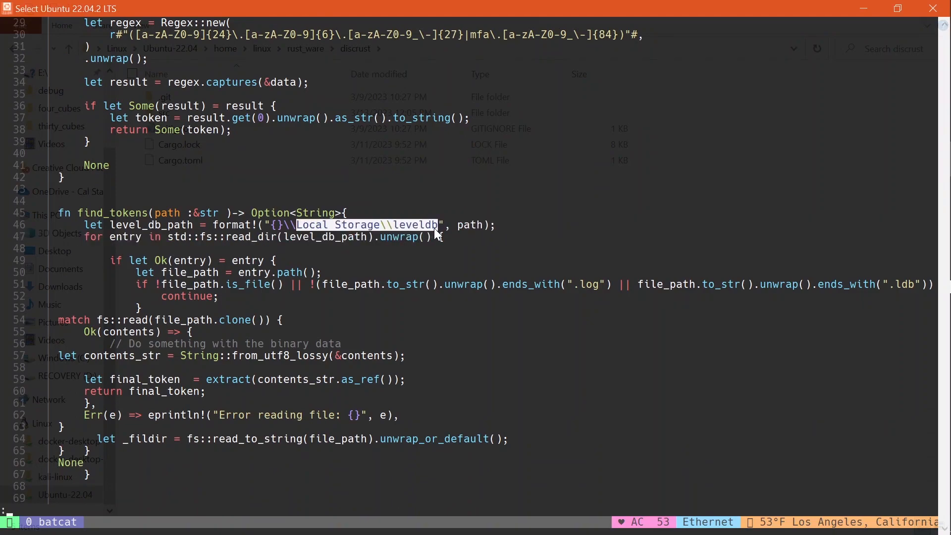
scroll("down", 3)
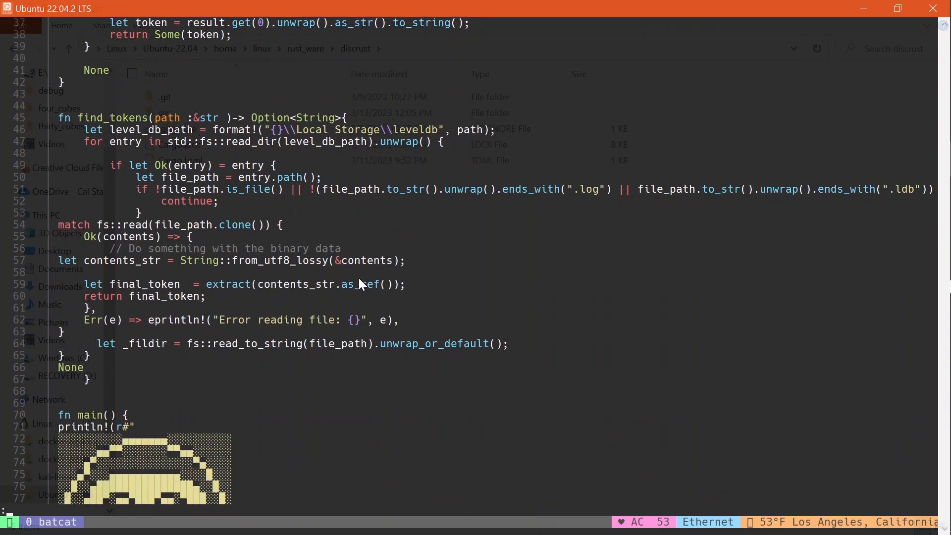
scroll("down", 3)
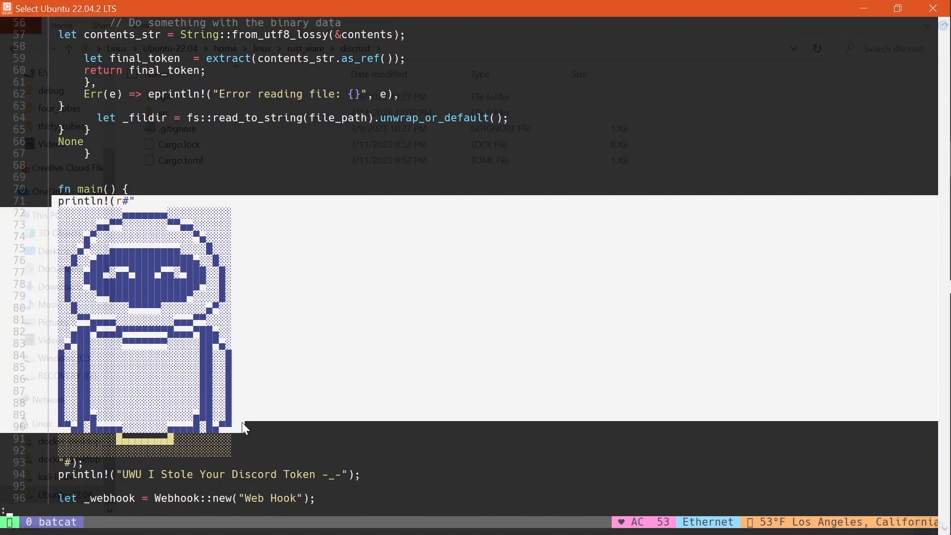
Scroll through main() to the end of main.rs, then back up slightly before quitting the pager.
scroll("down", 3)
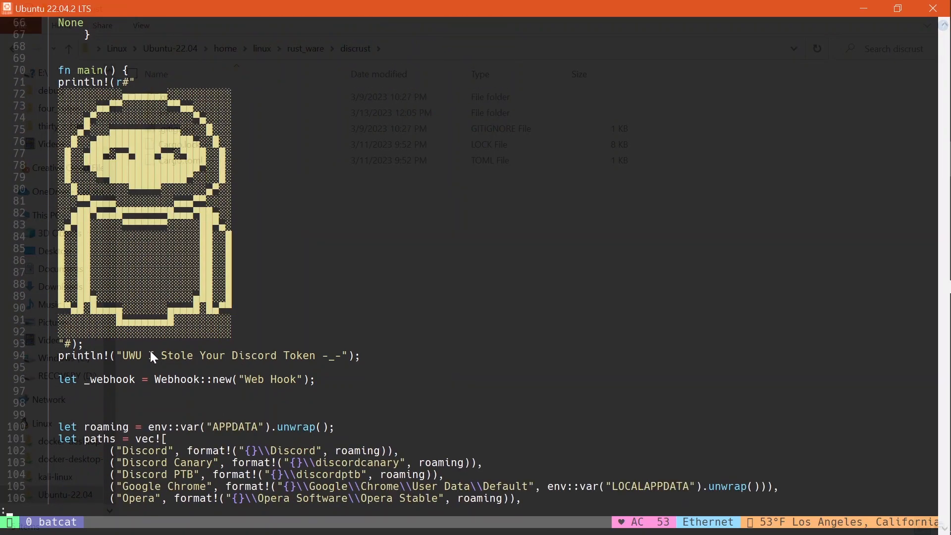
scroll("down", 3)
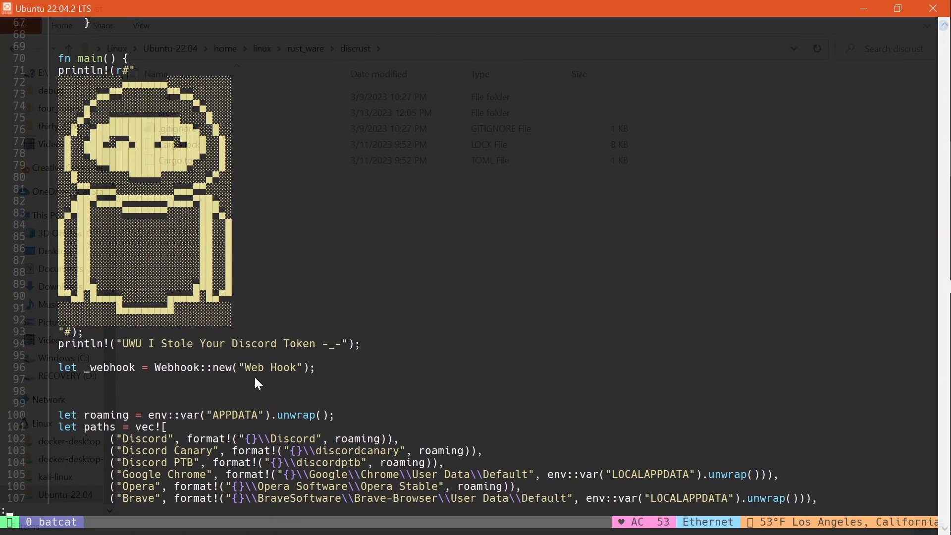
scroll("down", 3)
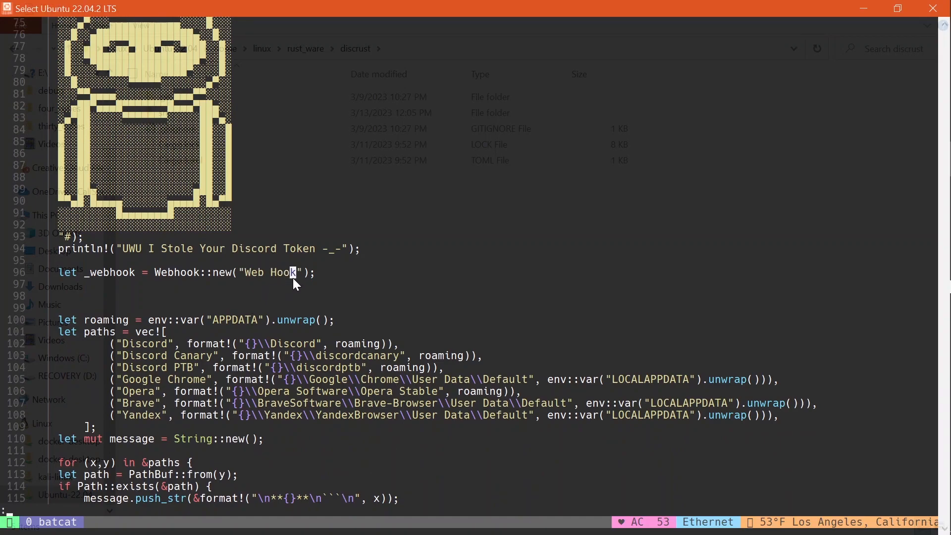
scroll("down", 3)
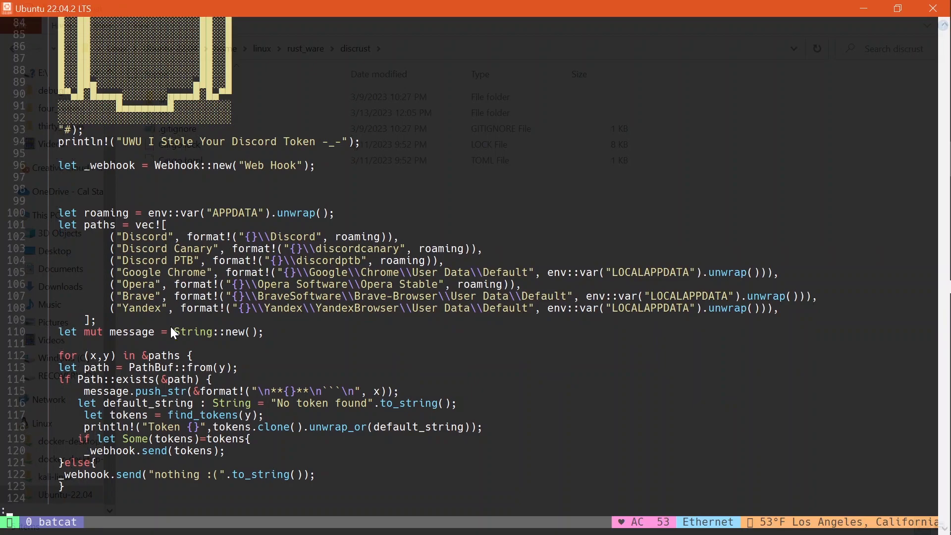
scroll("down", 3)
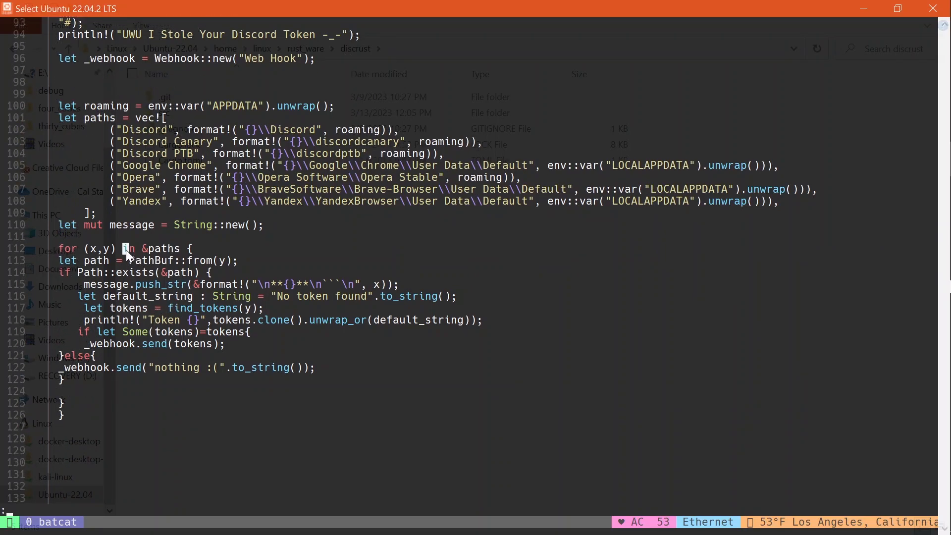
scroll("up", 3)
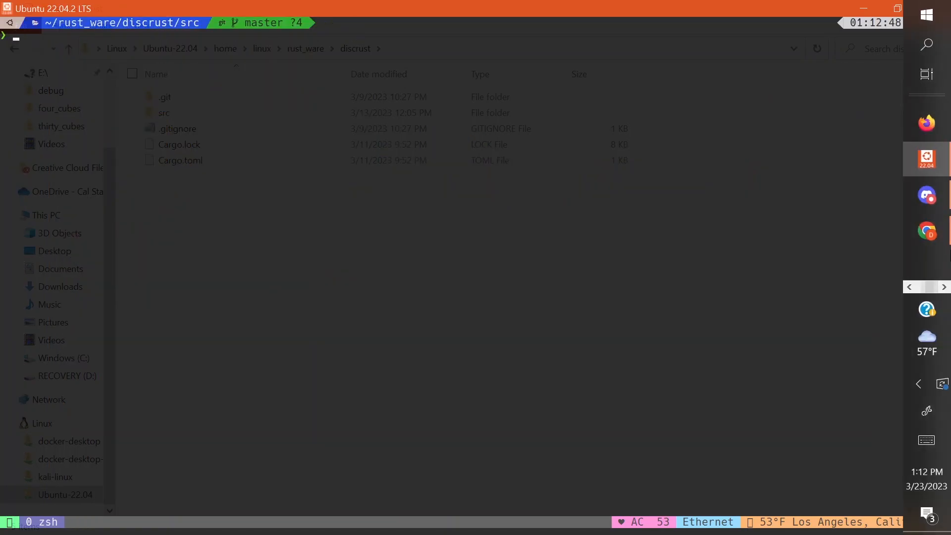
Check the Stack Overflow rustup/cargo cross-compile commands in Chrome, then switch back to the Ubuntu terminal.
key("alt+tab")
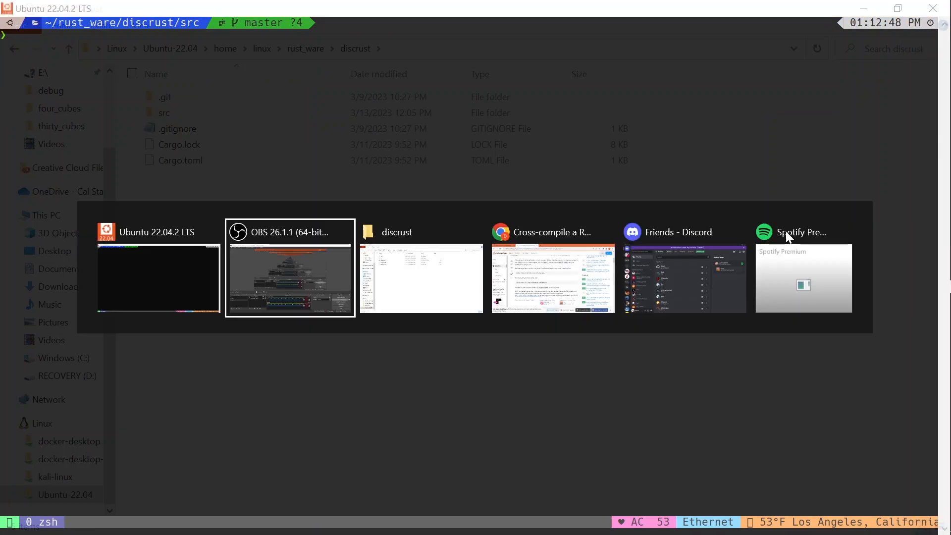
left_click(552, 278)
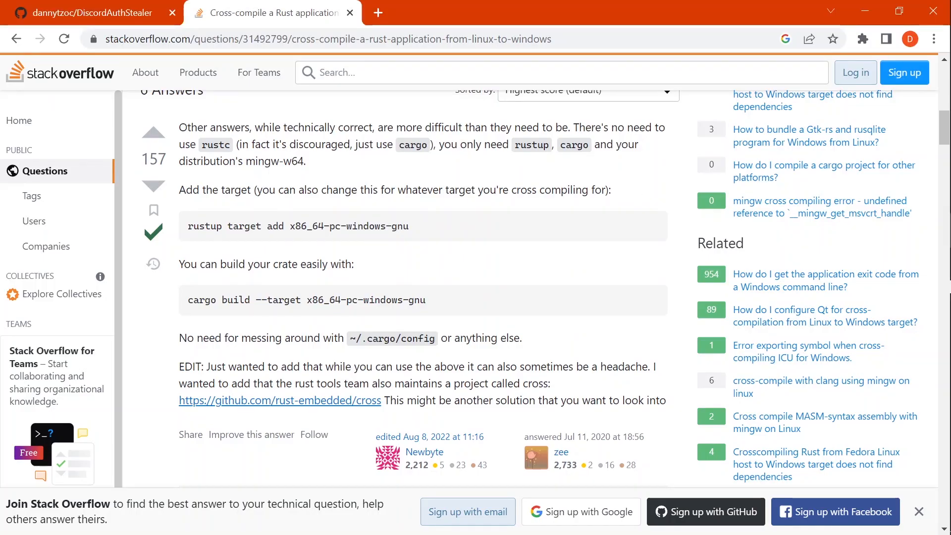
right_click(352, 226)
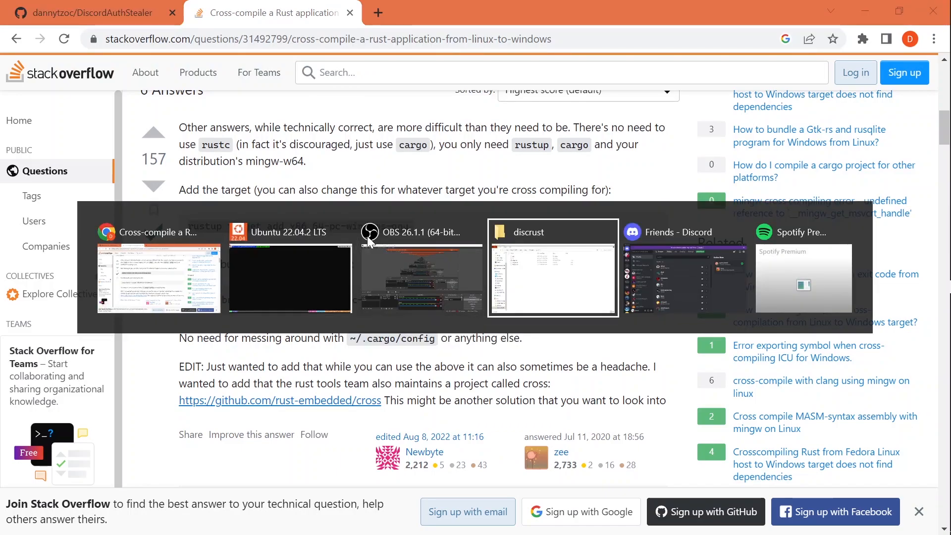
left_click(289, 277)
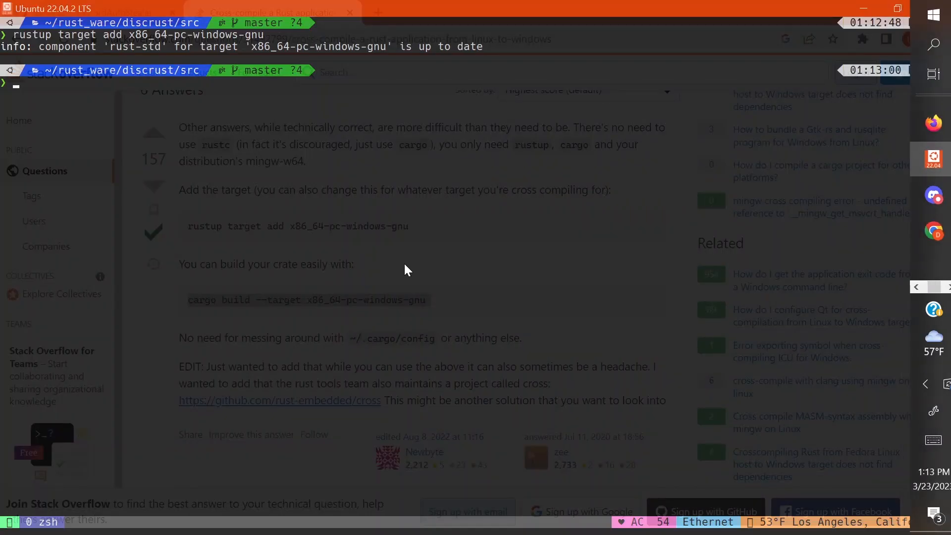
mouse_move(321, 217)
type("cargo build --target x86_64-pc-windows-gnu")
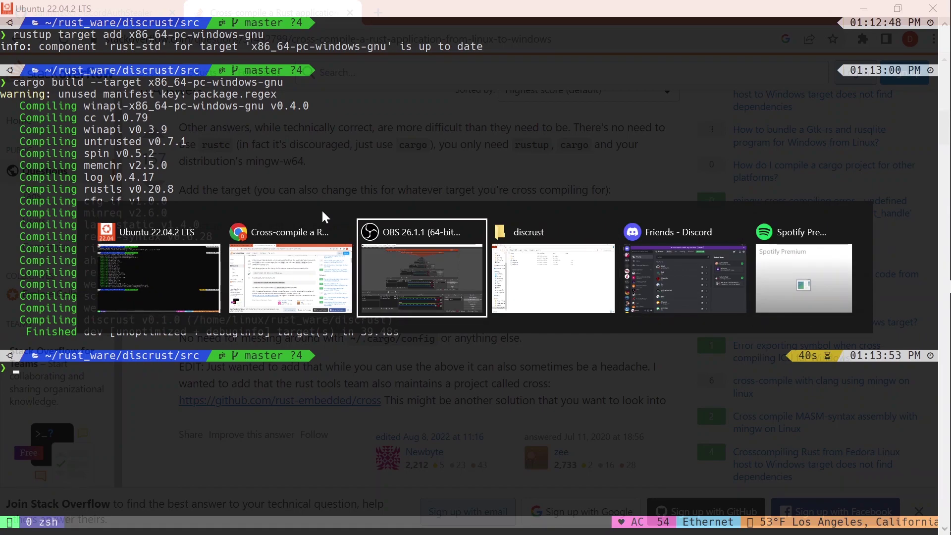
Refresh the discrust project folder in File Explorer and enter the new target folder.
left_click(551, 266)
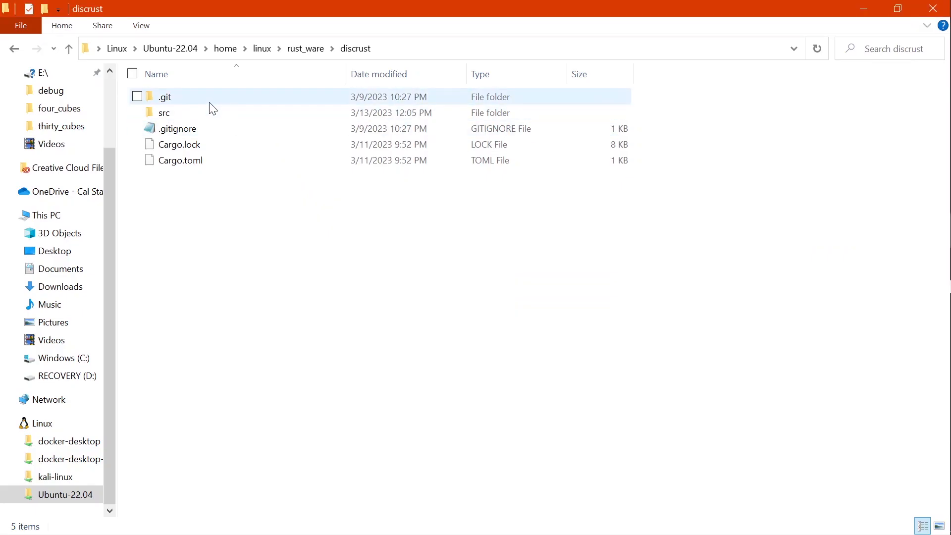
left_click(817, 48)
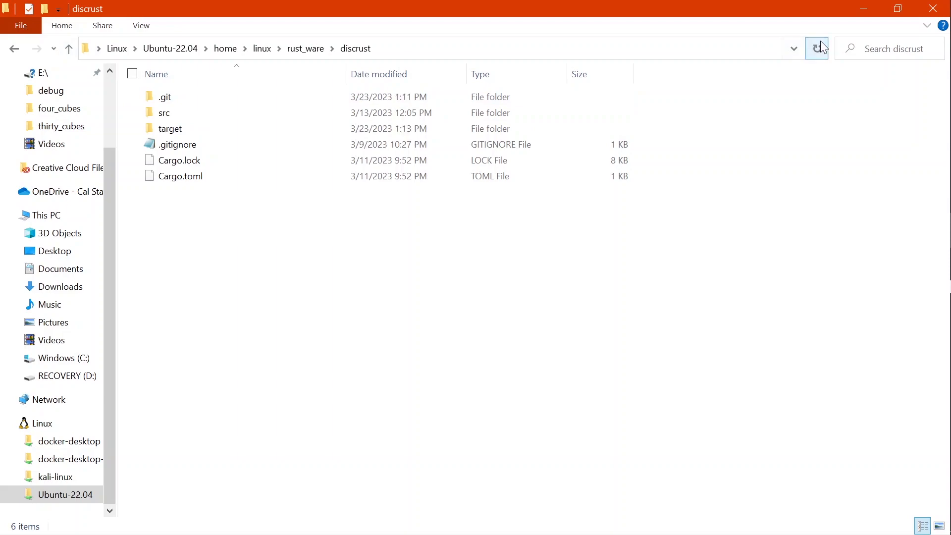
mouse_move(719, 19)
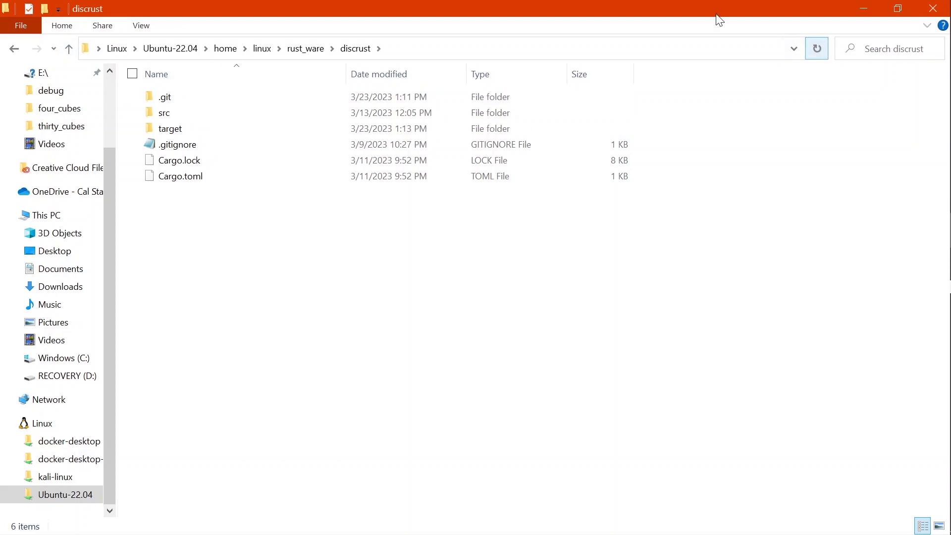
double_click(169, 128)
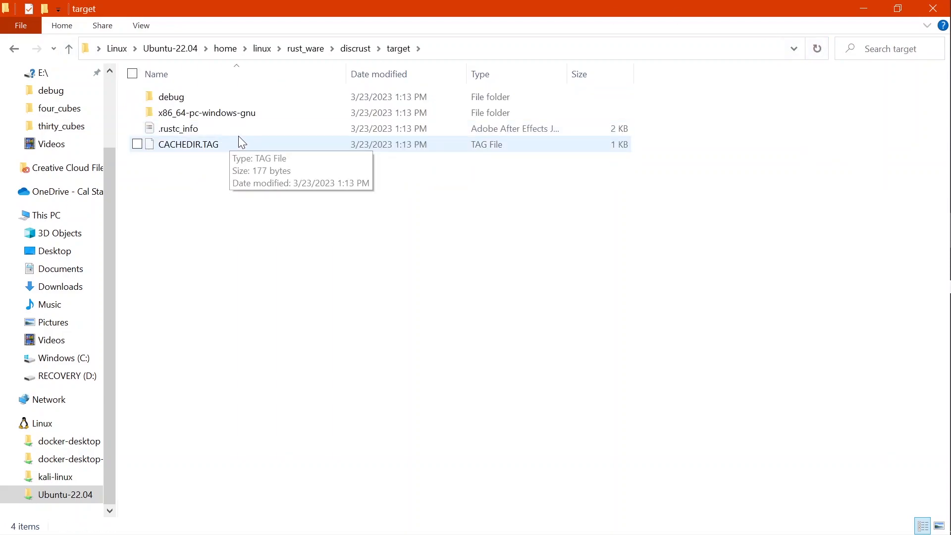
Navigate through x86_64-pc-windows-gnu/debug and launch discrust.exe, raising the security warning.
double_click(206, 112)
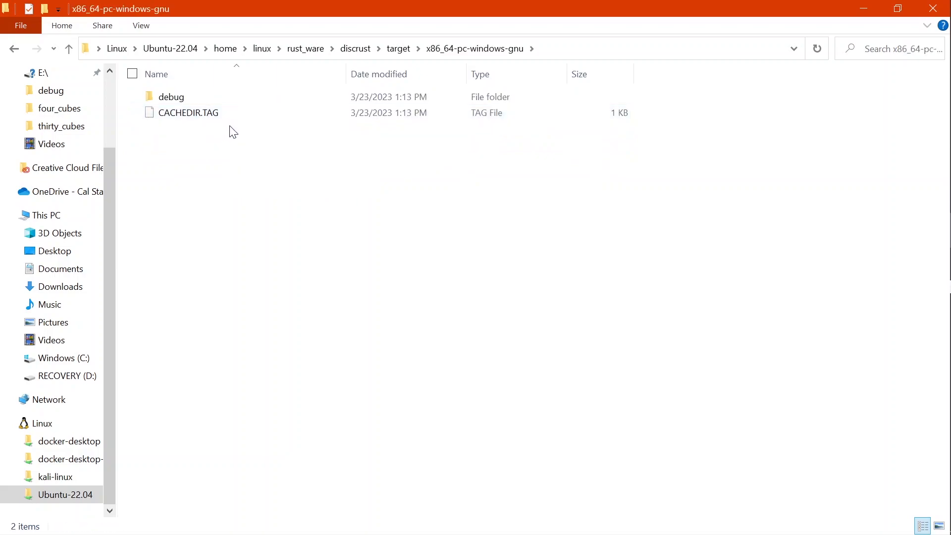
double_click(170, 96)
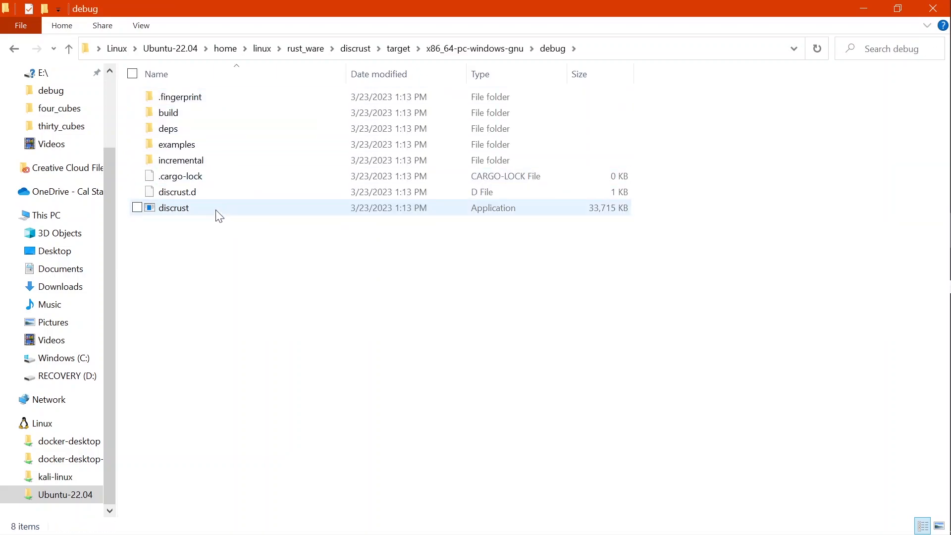
double_click(175, 207)
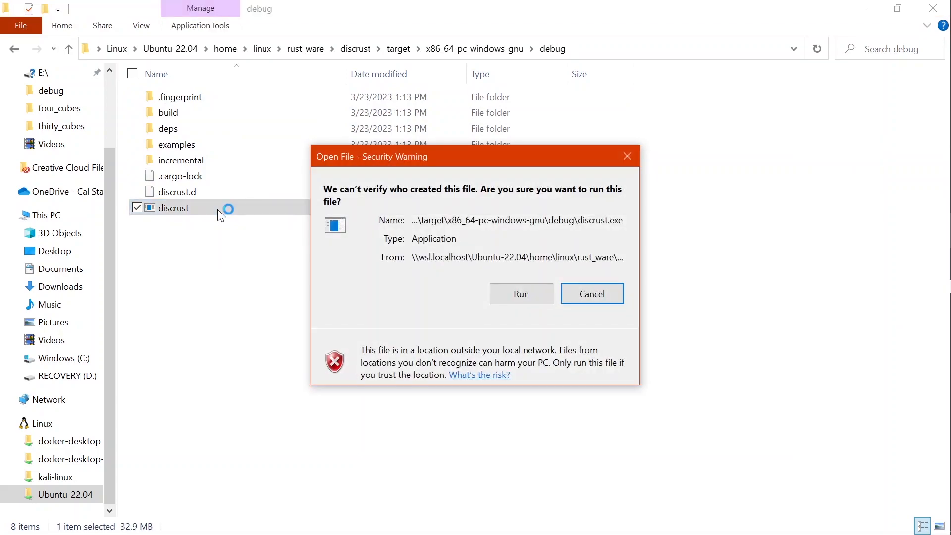
mouse_move(520, 293)
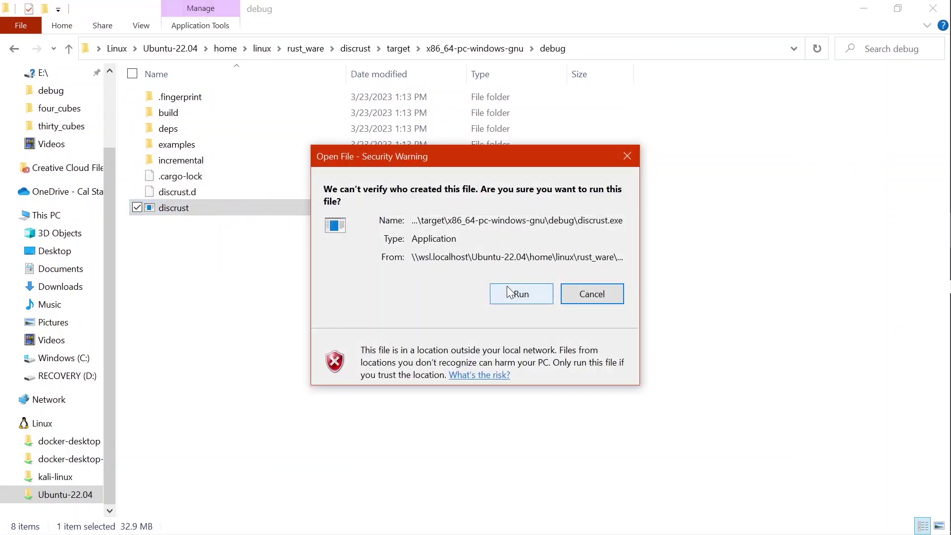
Allow the unverified discrust.exe to run, view its token output, then close the console window.
left_click(519, 293)
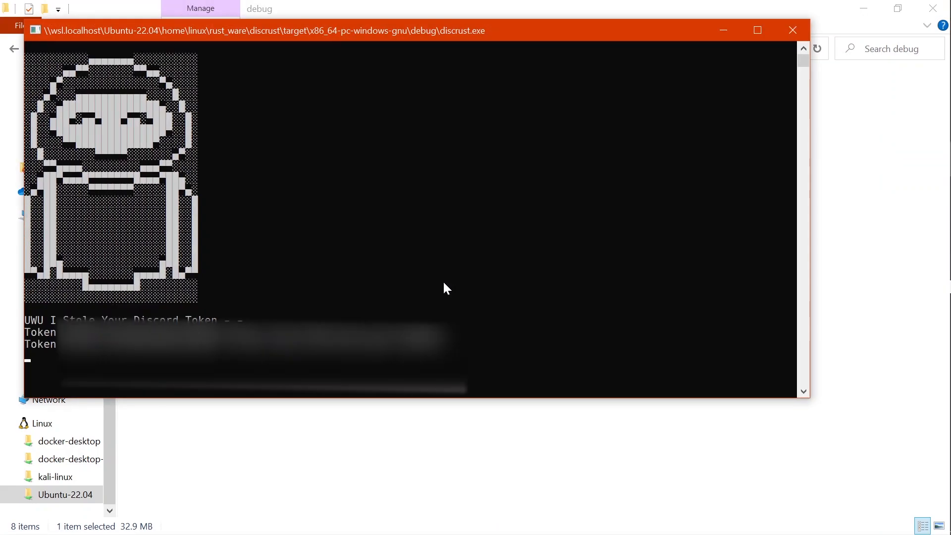
left_click(446, 288)
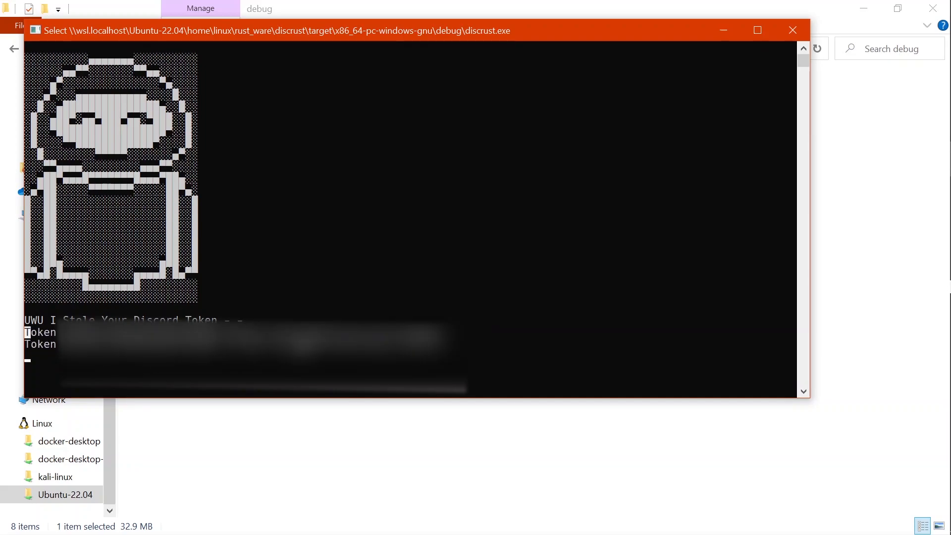
left_click(793, 31)
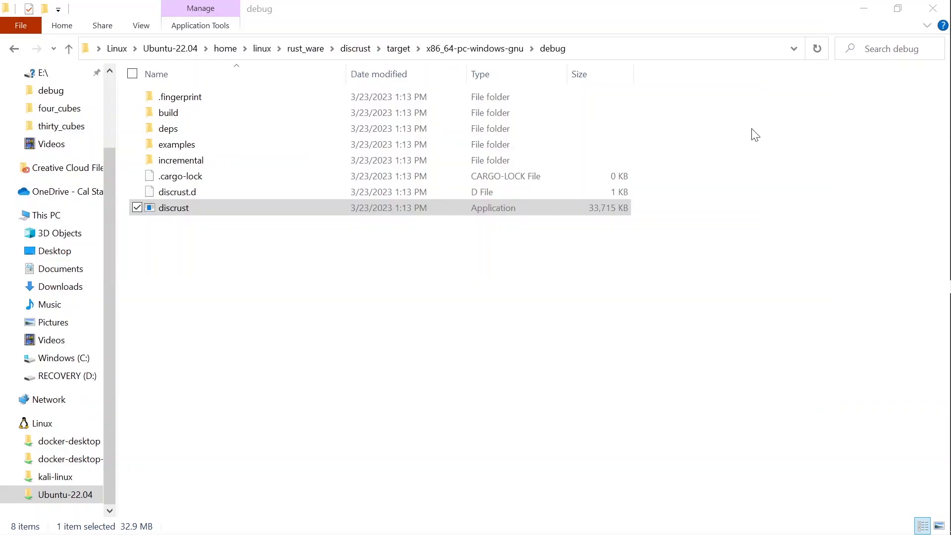
Page through main.rs with batcat again and select the "Web Hook" placeholder string.
left_click(944, 15)
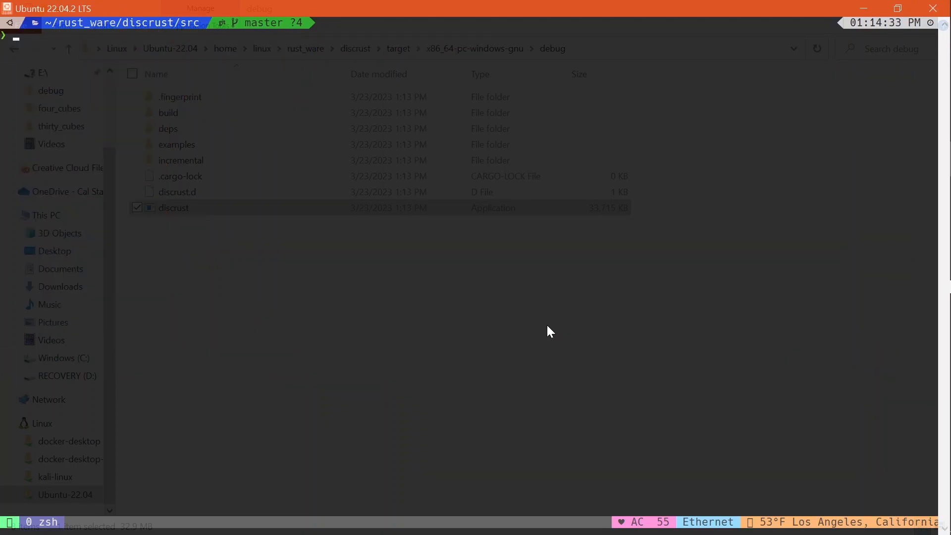
type("ca")
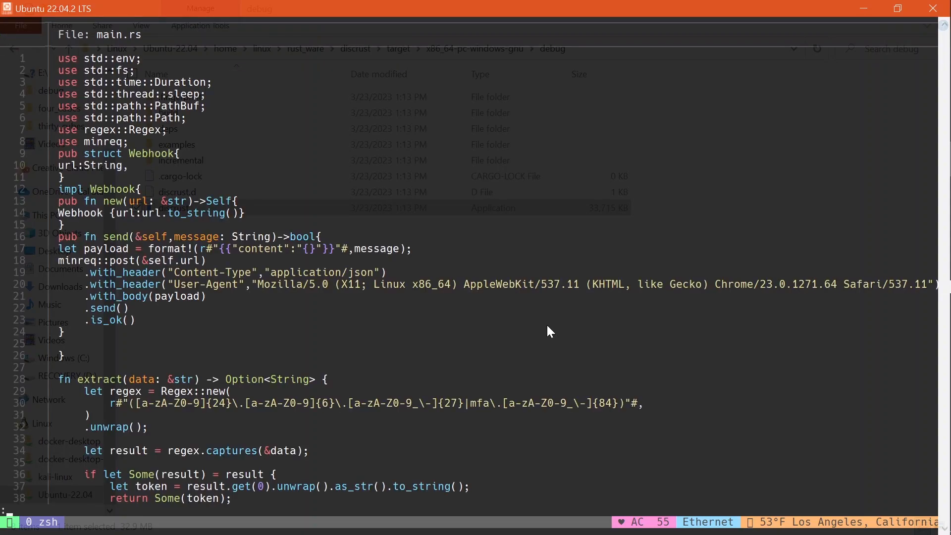
scroll("down", 3)
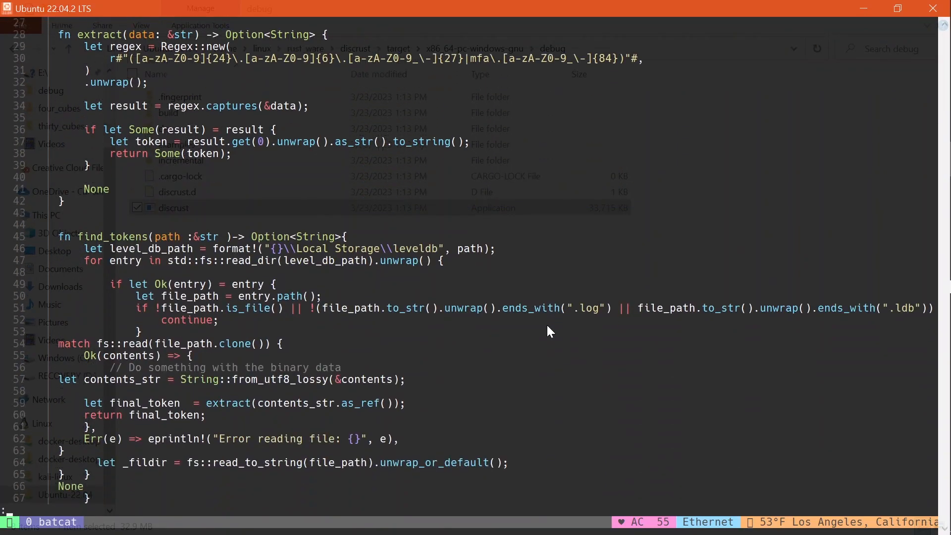
scroll("down", 3)
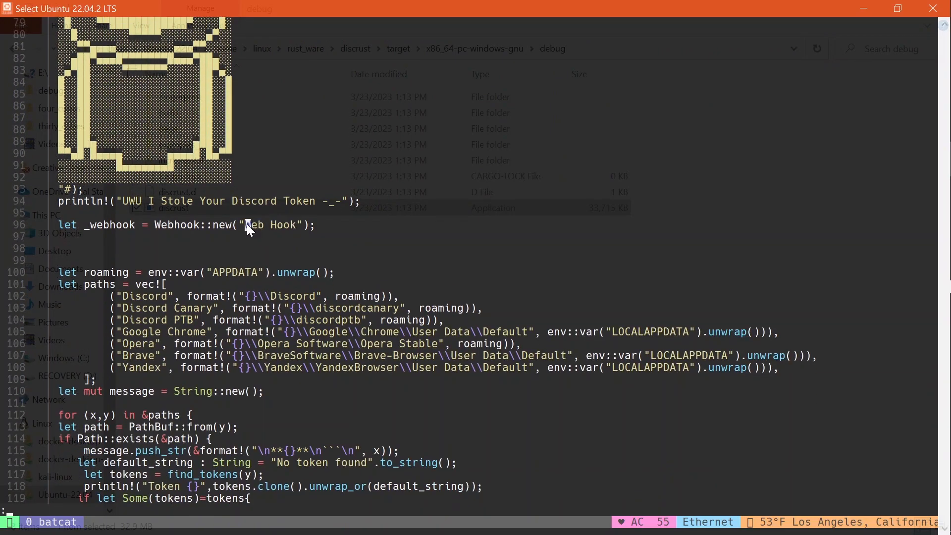
double_click(272, 225)
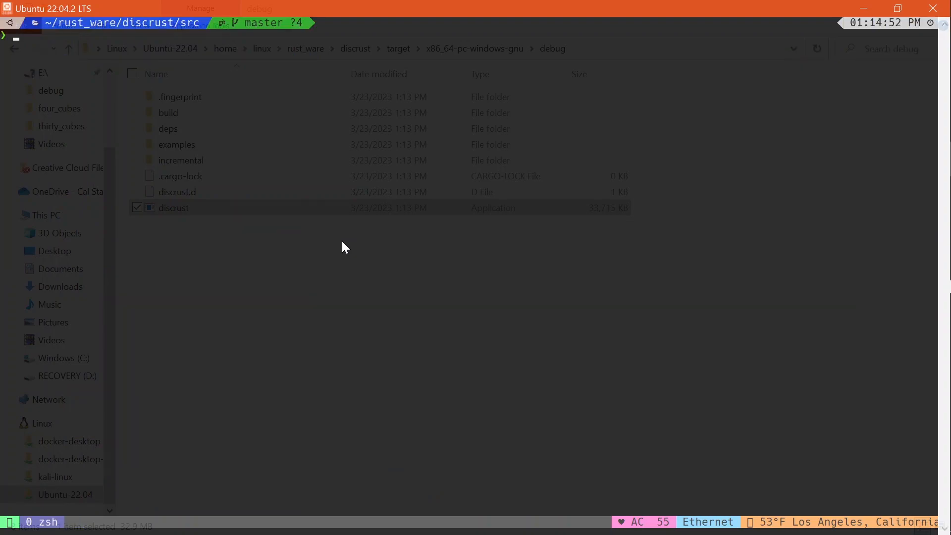
Run cargo clean to delete the discrust project's compiled build output.
type("ca")
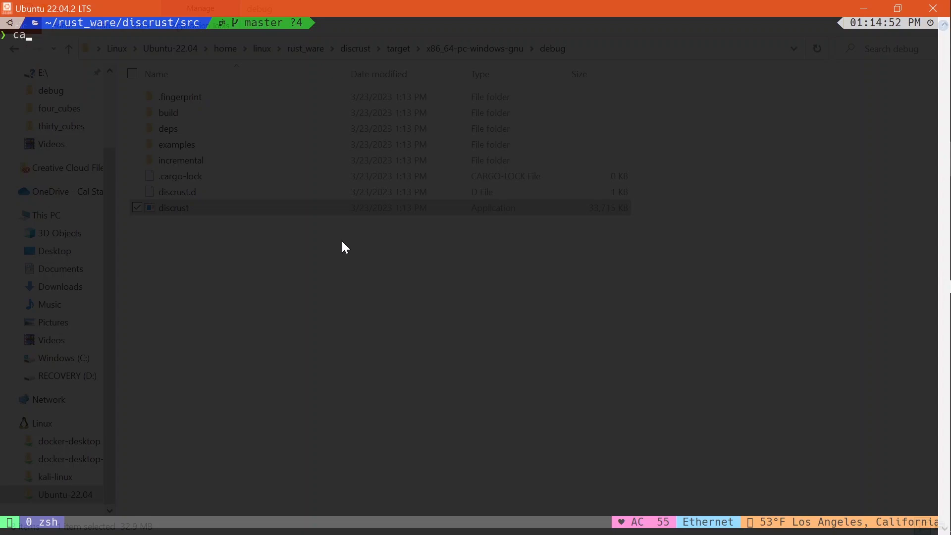
type("rgo cle")
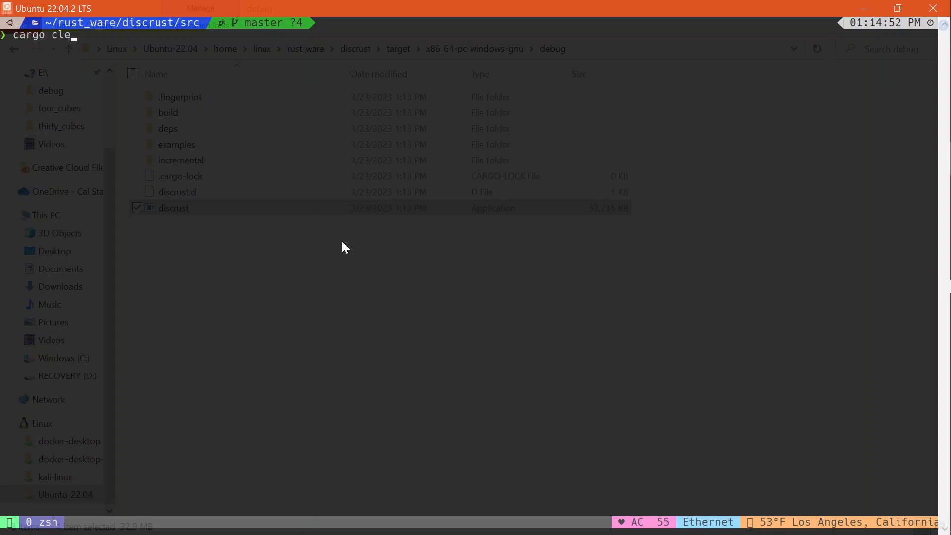
key("Return")
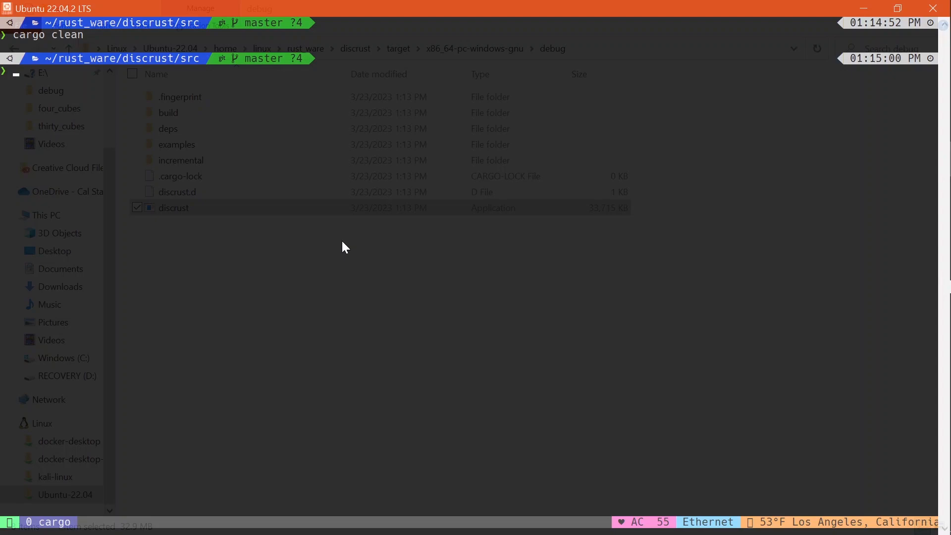